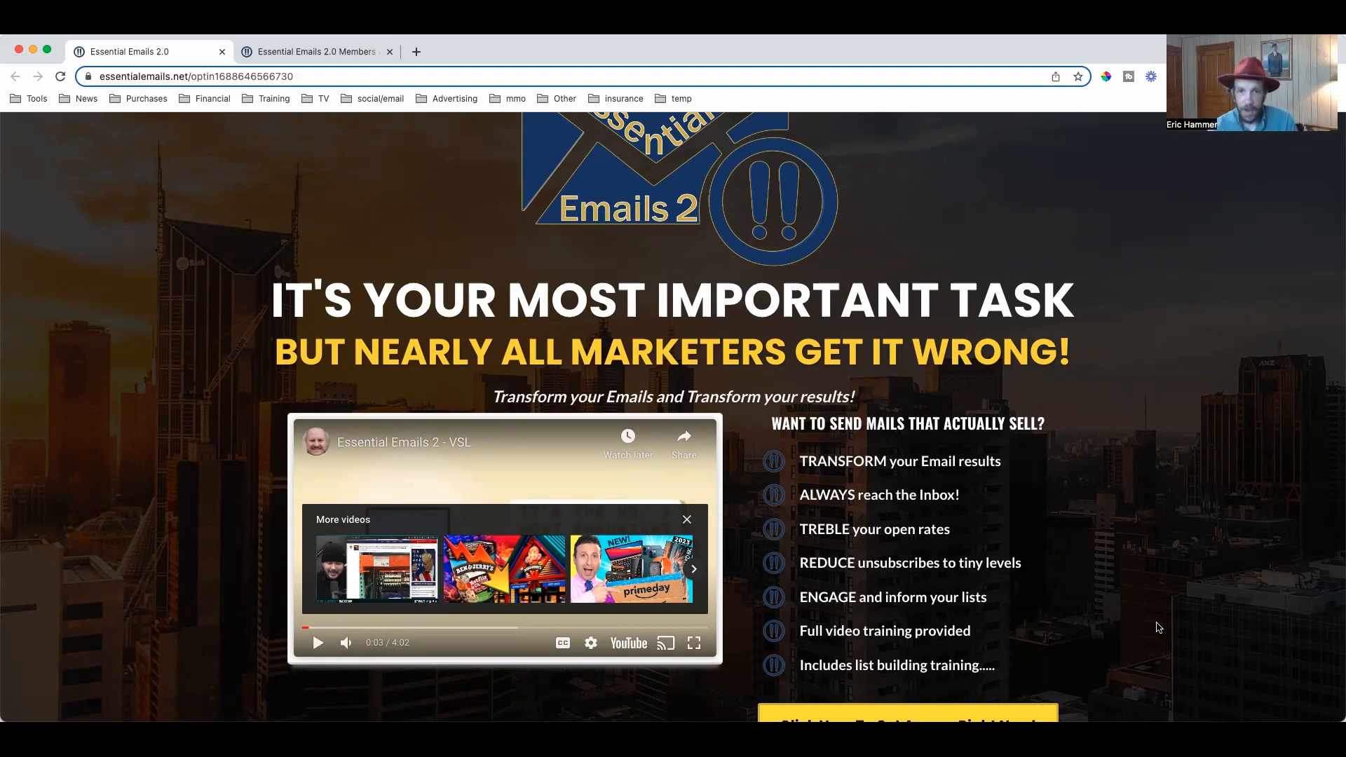
Scroll past the headline, intro video and pain points to the sales dashboard screenshots
{"action": "scroll", "scroll_direction": "down", "scroll_amount": 3}
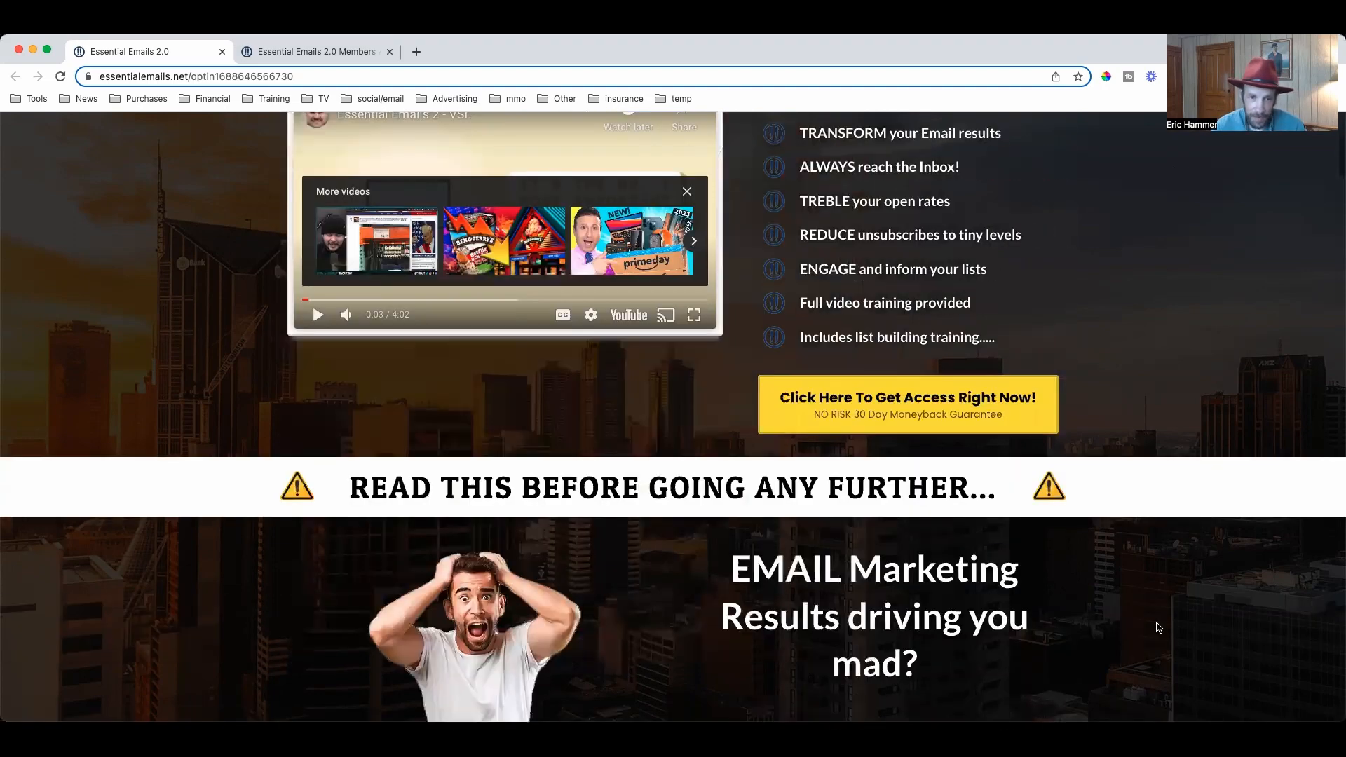
{"action": "scroll", "scroll_direction": "down", "scroll_amount": 3}
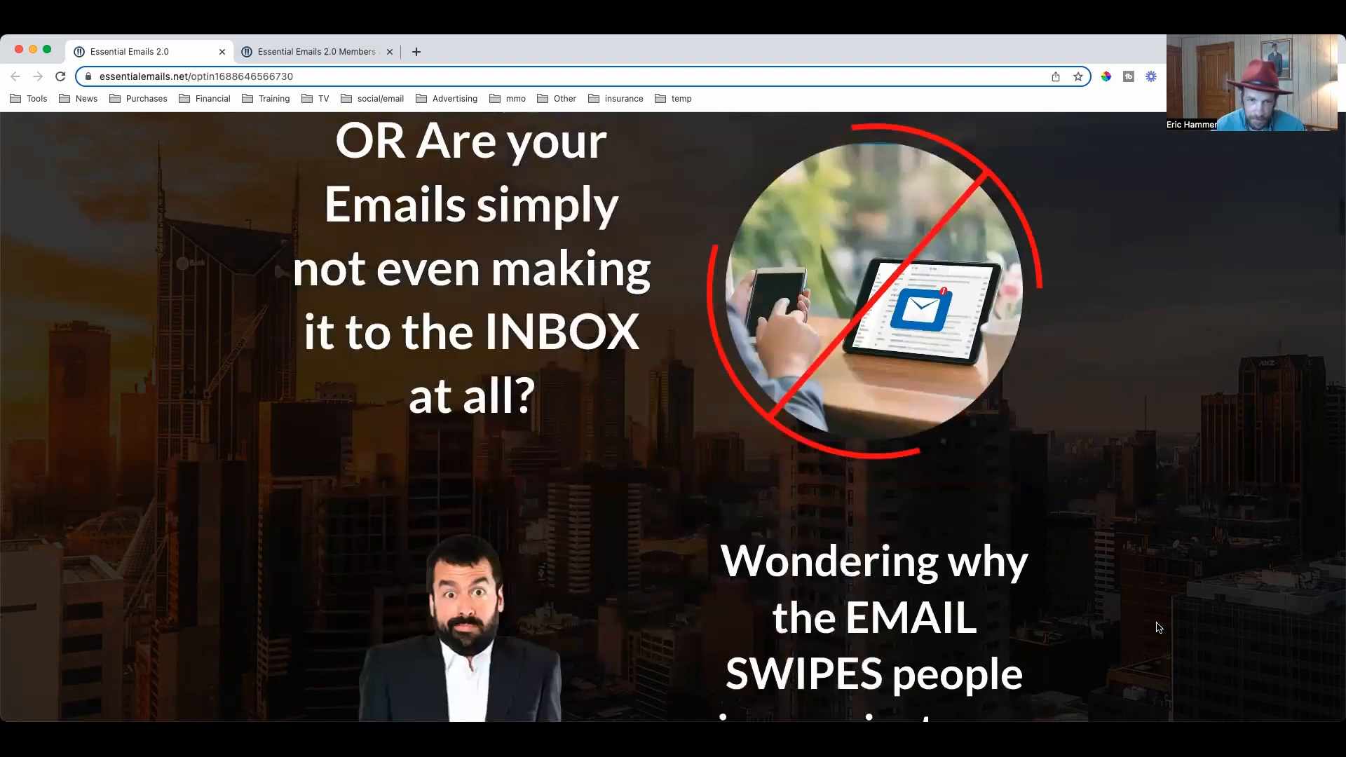
{"action": "scroll", "scroll_direction": "down", "scroll_amount": 3}
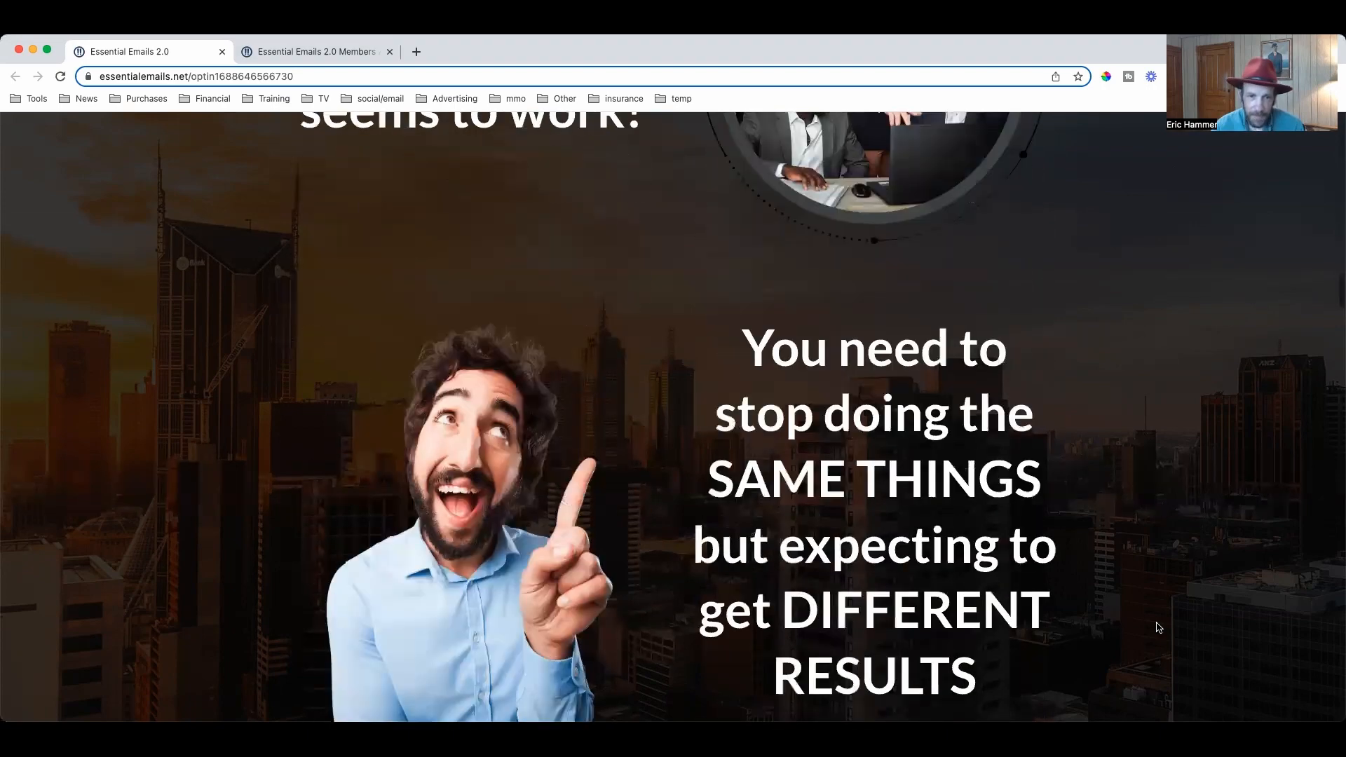
{"action": "scroll", "scroll_direction": "down", "scroll_amount": 3}
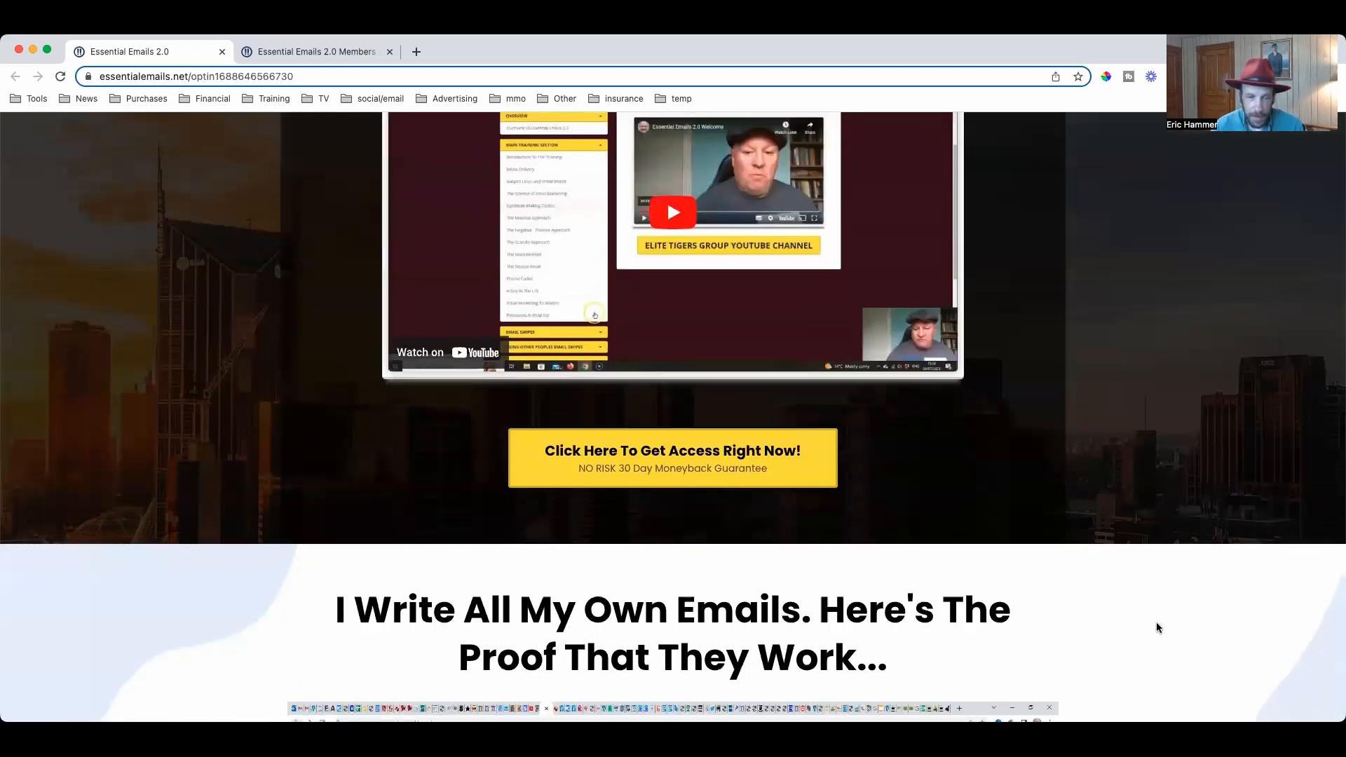
{"action": "scroll", "scroll_direction": "down", "scroll_amount": 3}
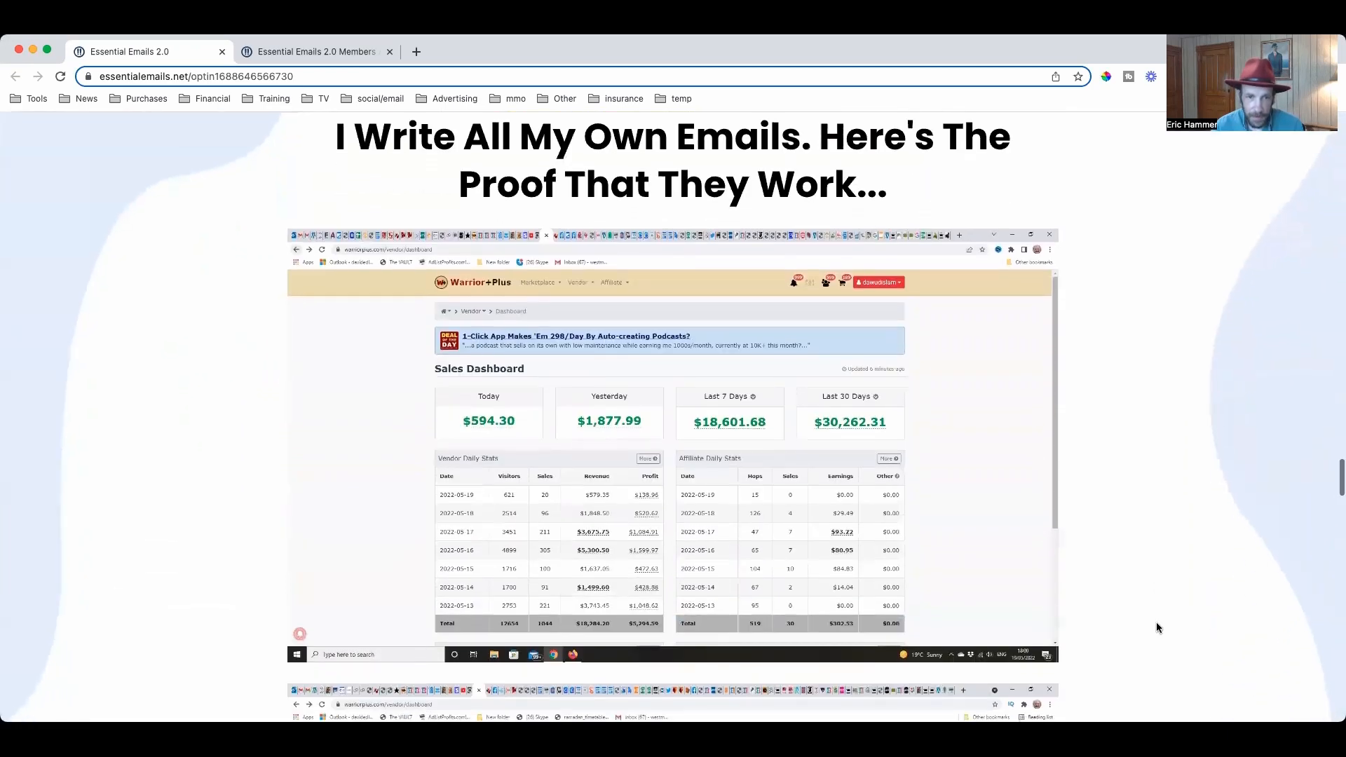
{"action": "scroll", "scroll_direction": "down", "scroll_amount": 3}
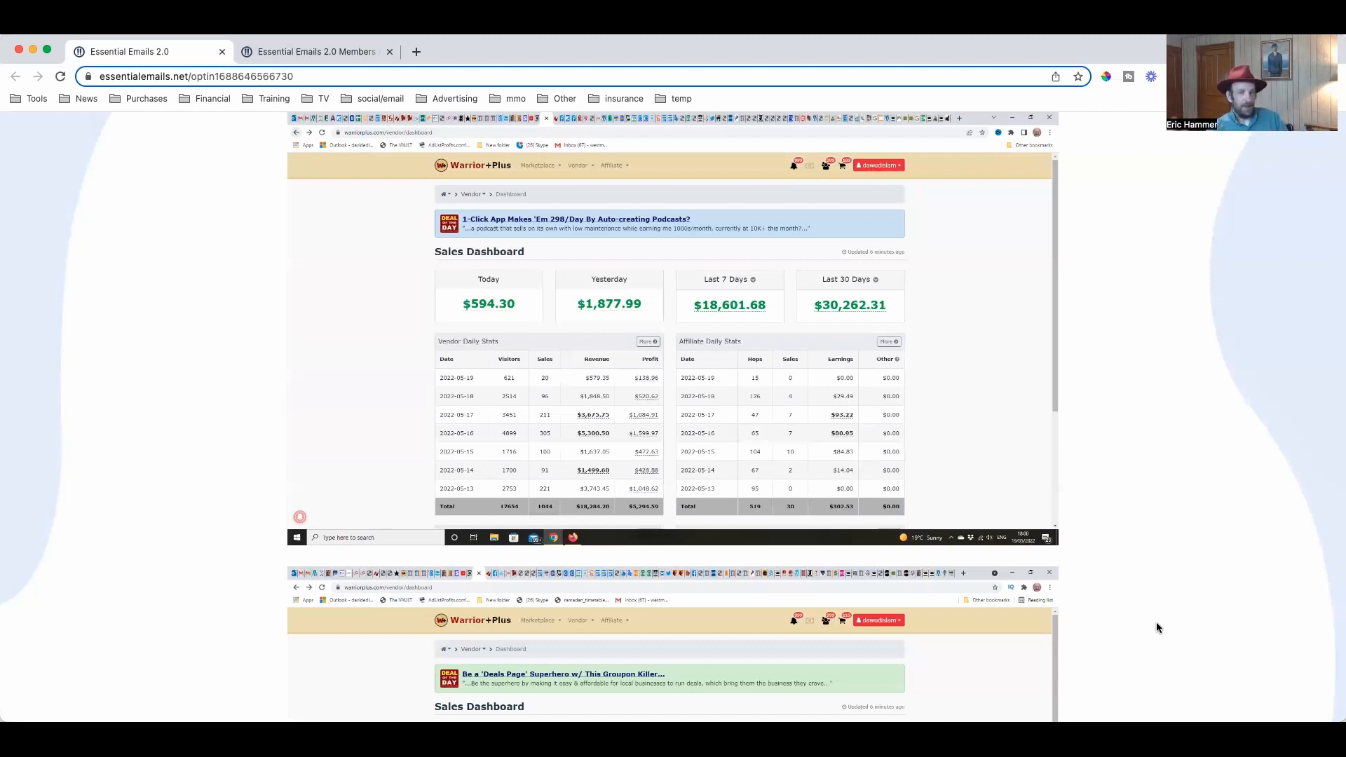
Scroll down to the closing offer showing the $9.95 price against $197
{"action": "scroll", "scroll_direction": "down", "scroll_amount": 3}
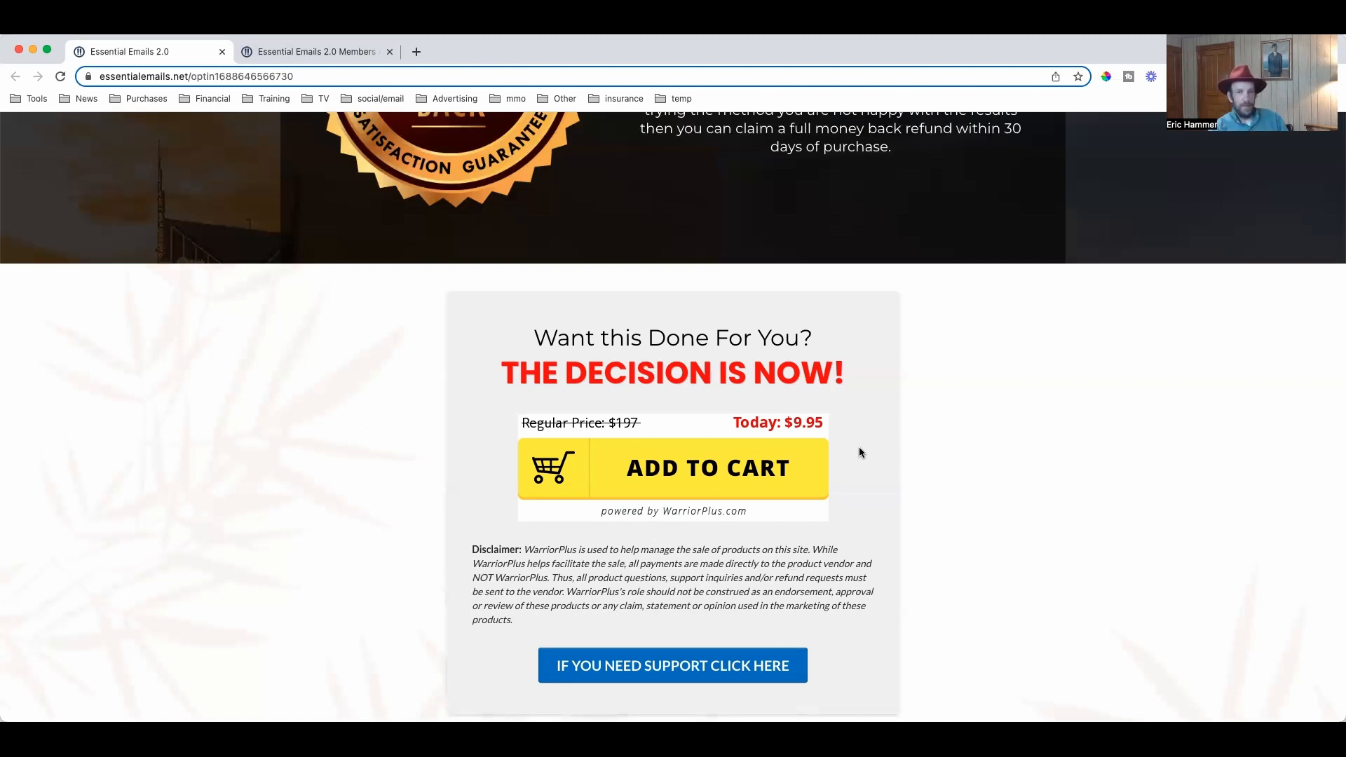
{"action": "mouse_move", "coordinate": [315, 89]}
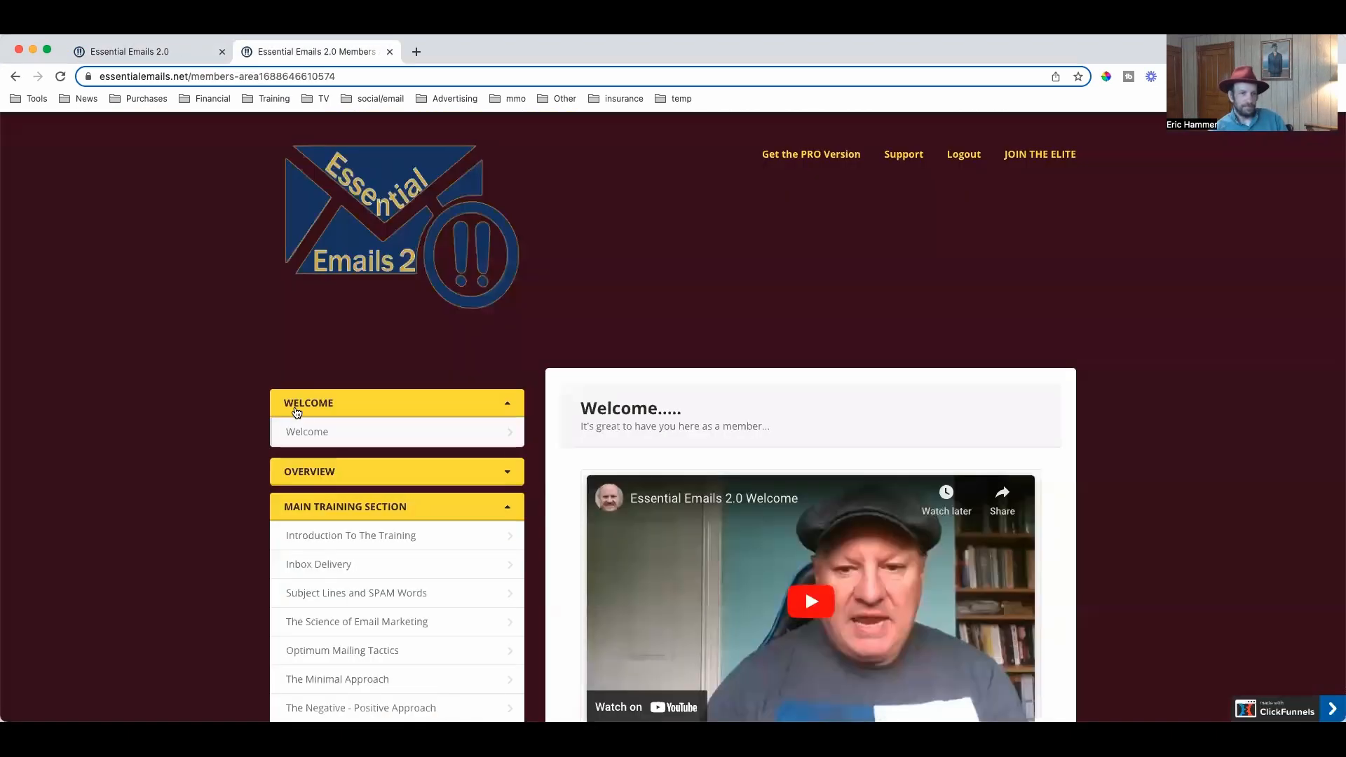
Scroll the members area sidebar down to the Resources & Wrap Up and Conclusion modules
{"action": "scroll", "scroll_direction": "down", "scroll_amount": 3}
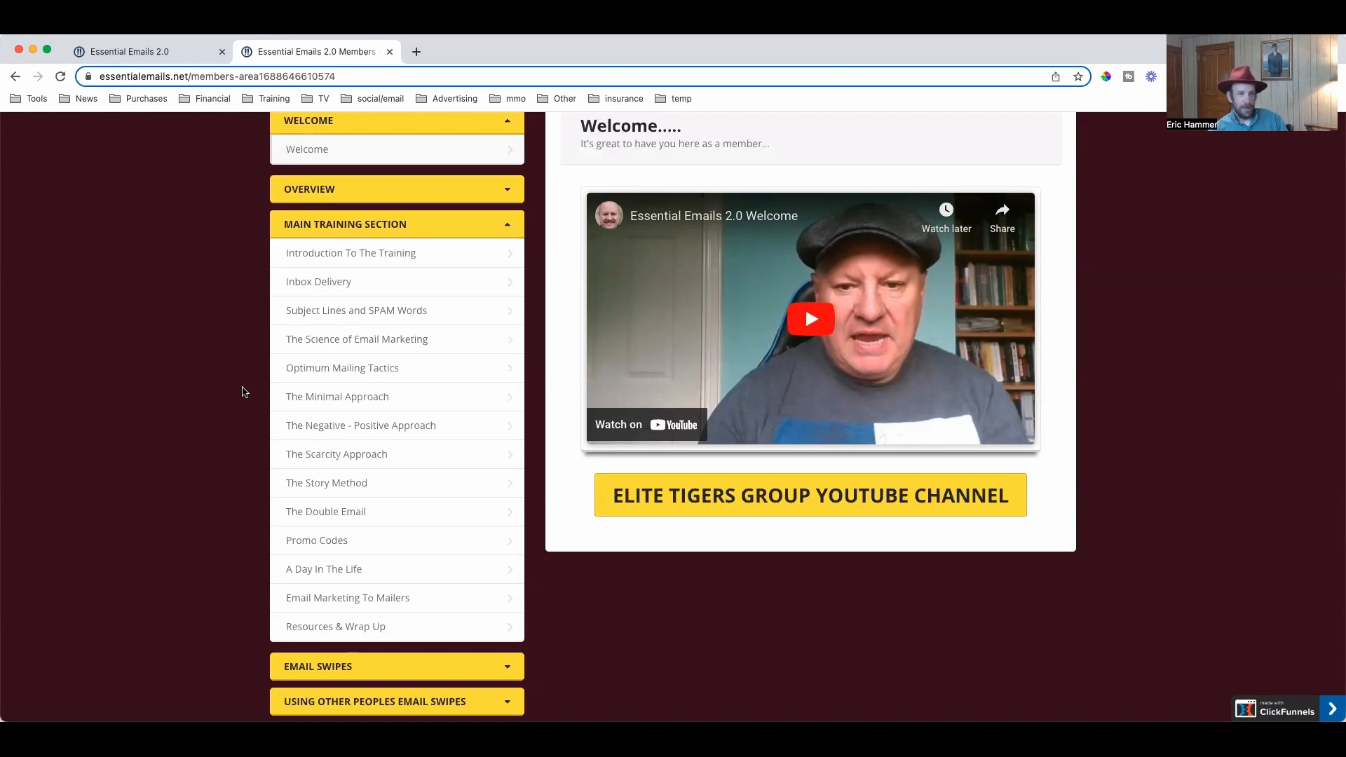
{"action": "scroll", "scroll_direction": "down", "scroll_amount": 3}
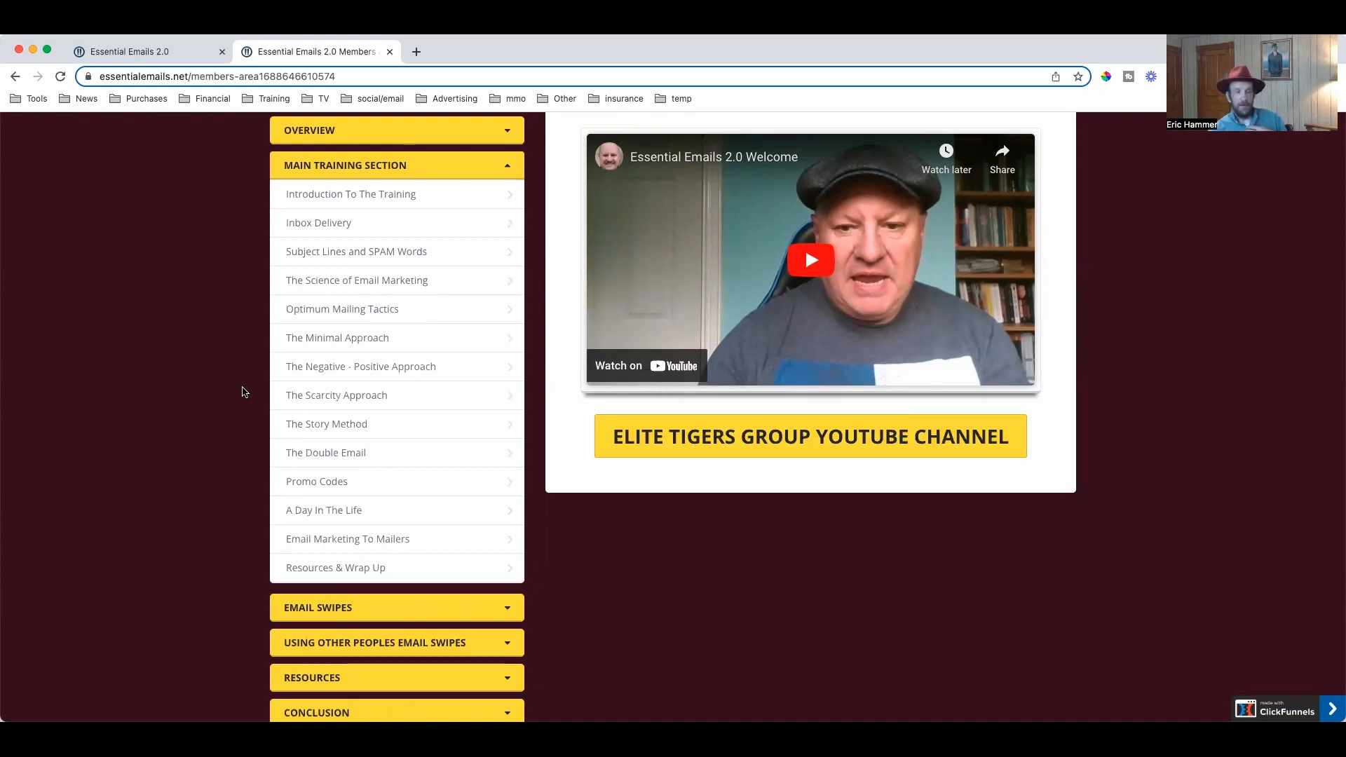
{"action": "mouse_move", "coordinate": [270, 406]}
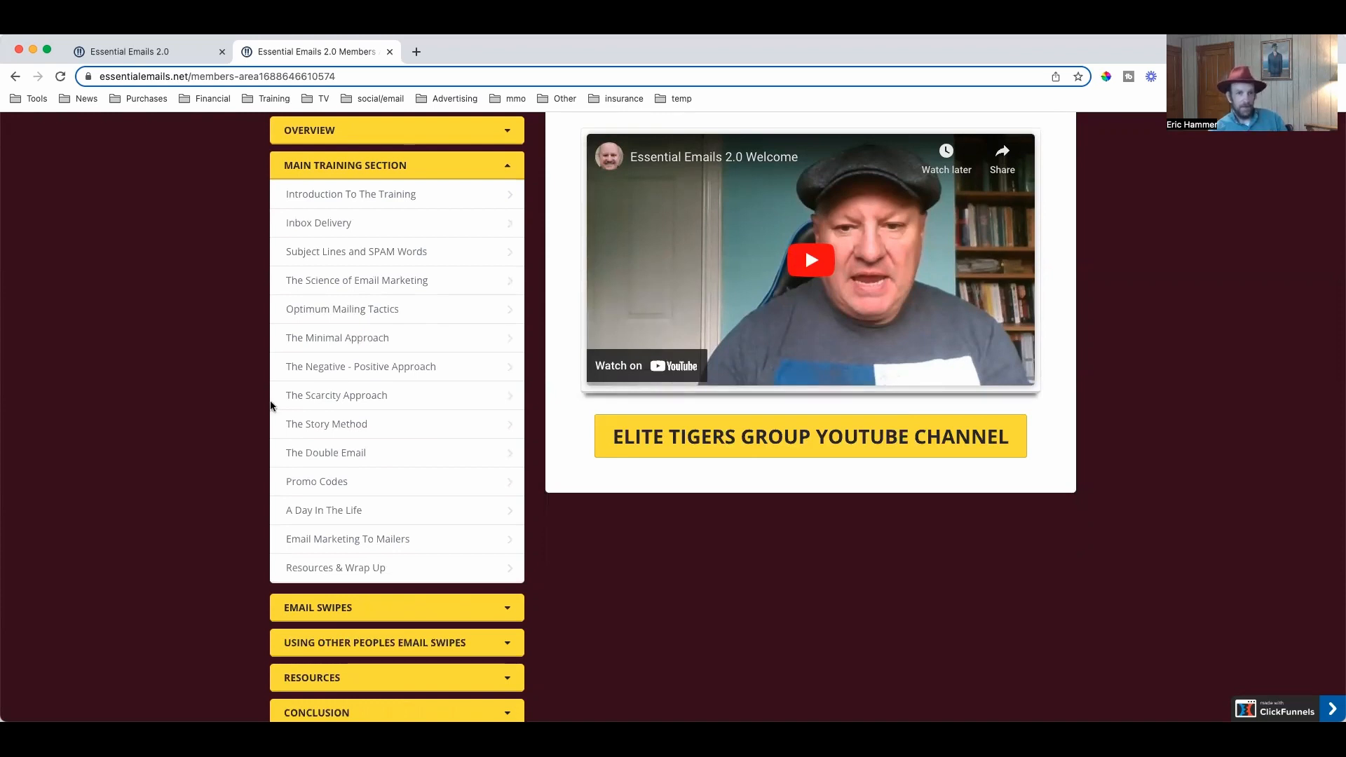
Expand Email Swipes to list its subscriber, buyer and unresponsive-list swipe series
{"action": "left_click", "coordinate": [395, 607]}
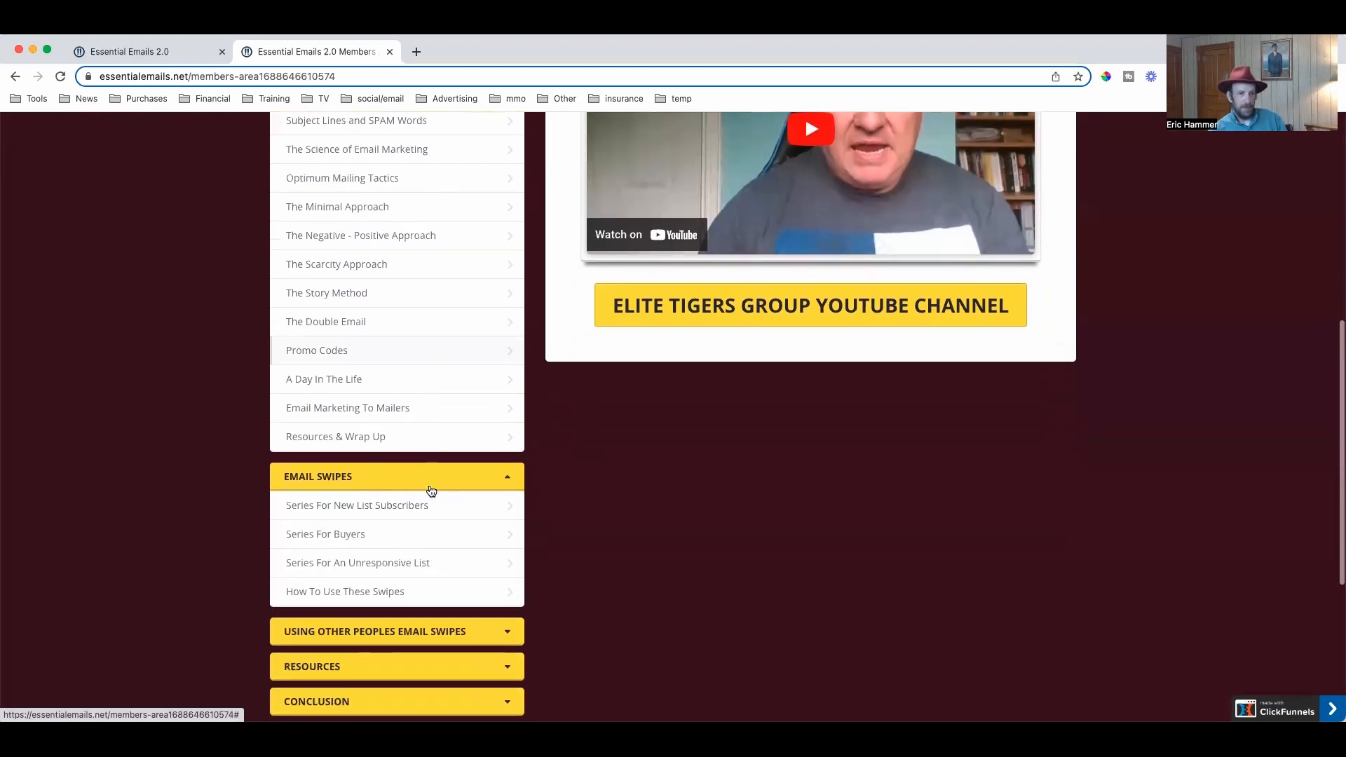
{"action": "scroll", "scroll_direction": "down", "scroll_amount": 3}
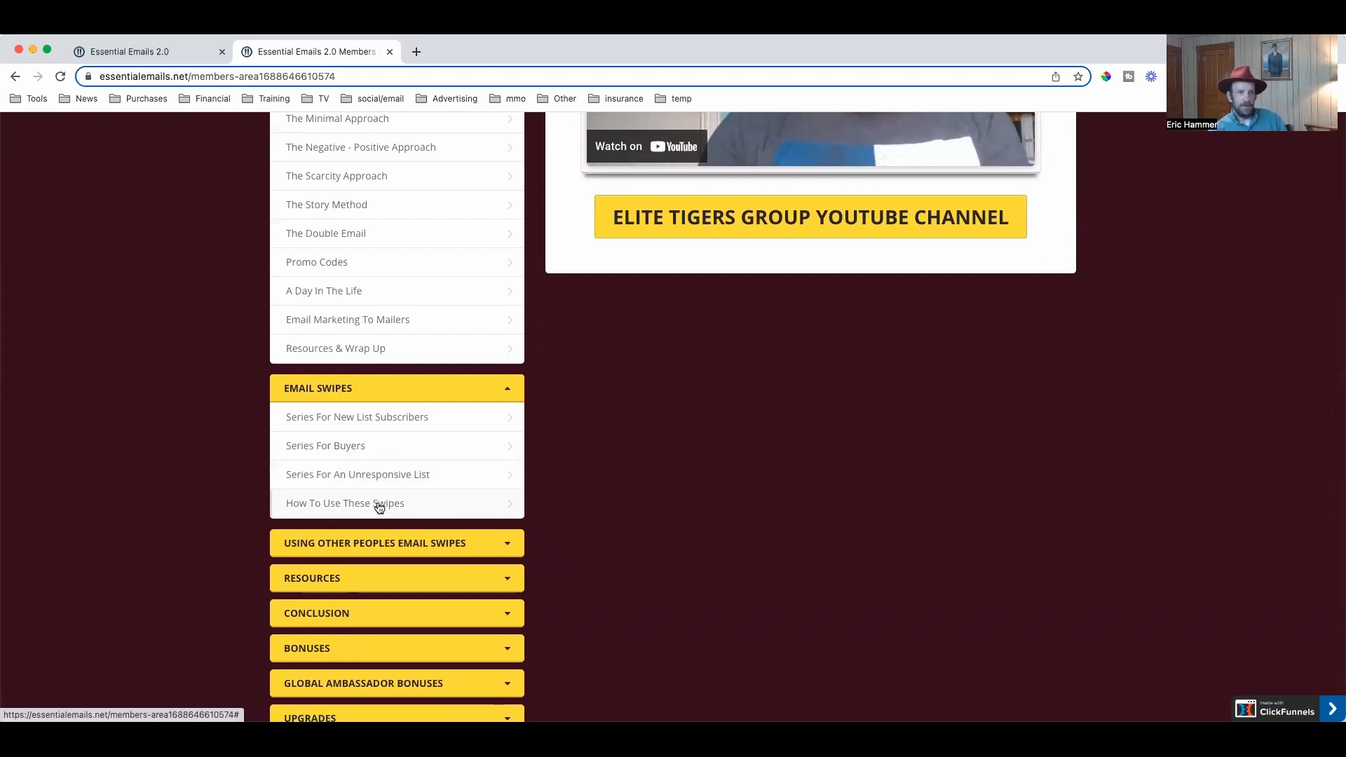
{"action": "mouse_move", "coordinate": [321, 418]}
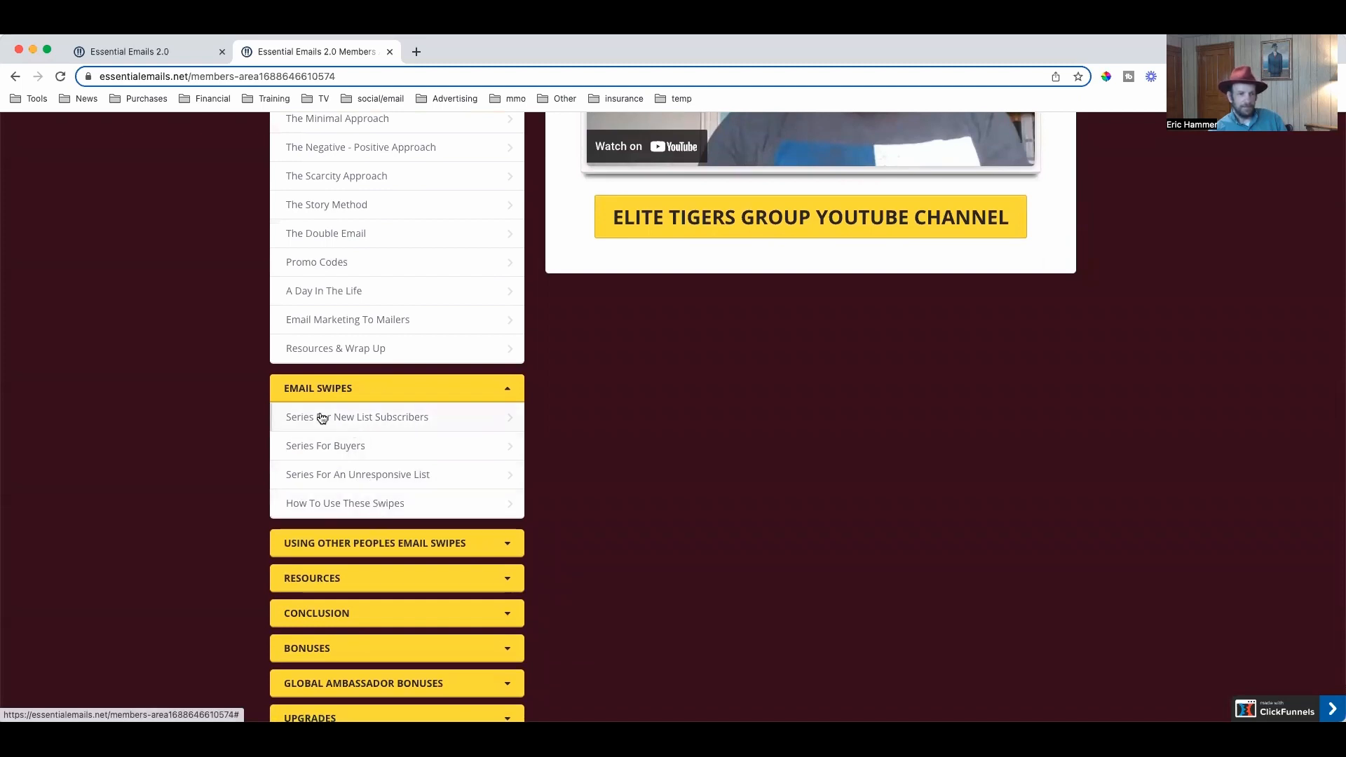